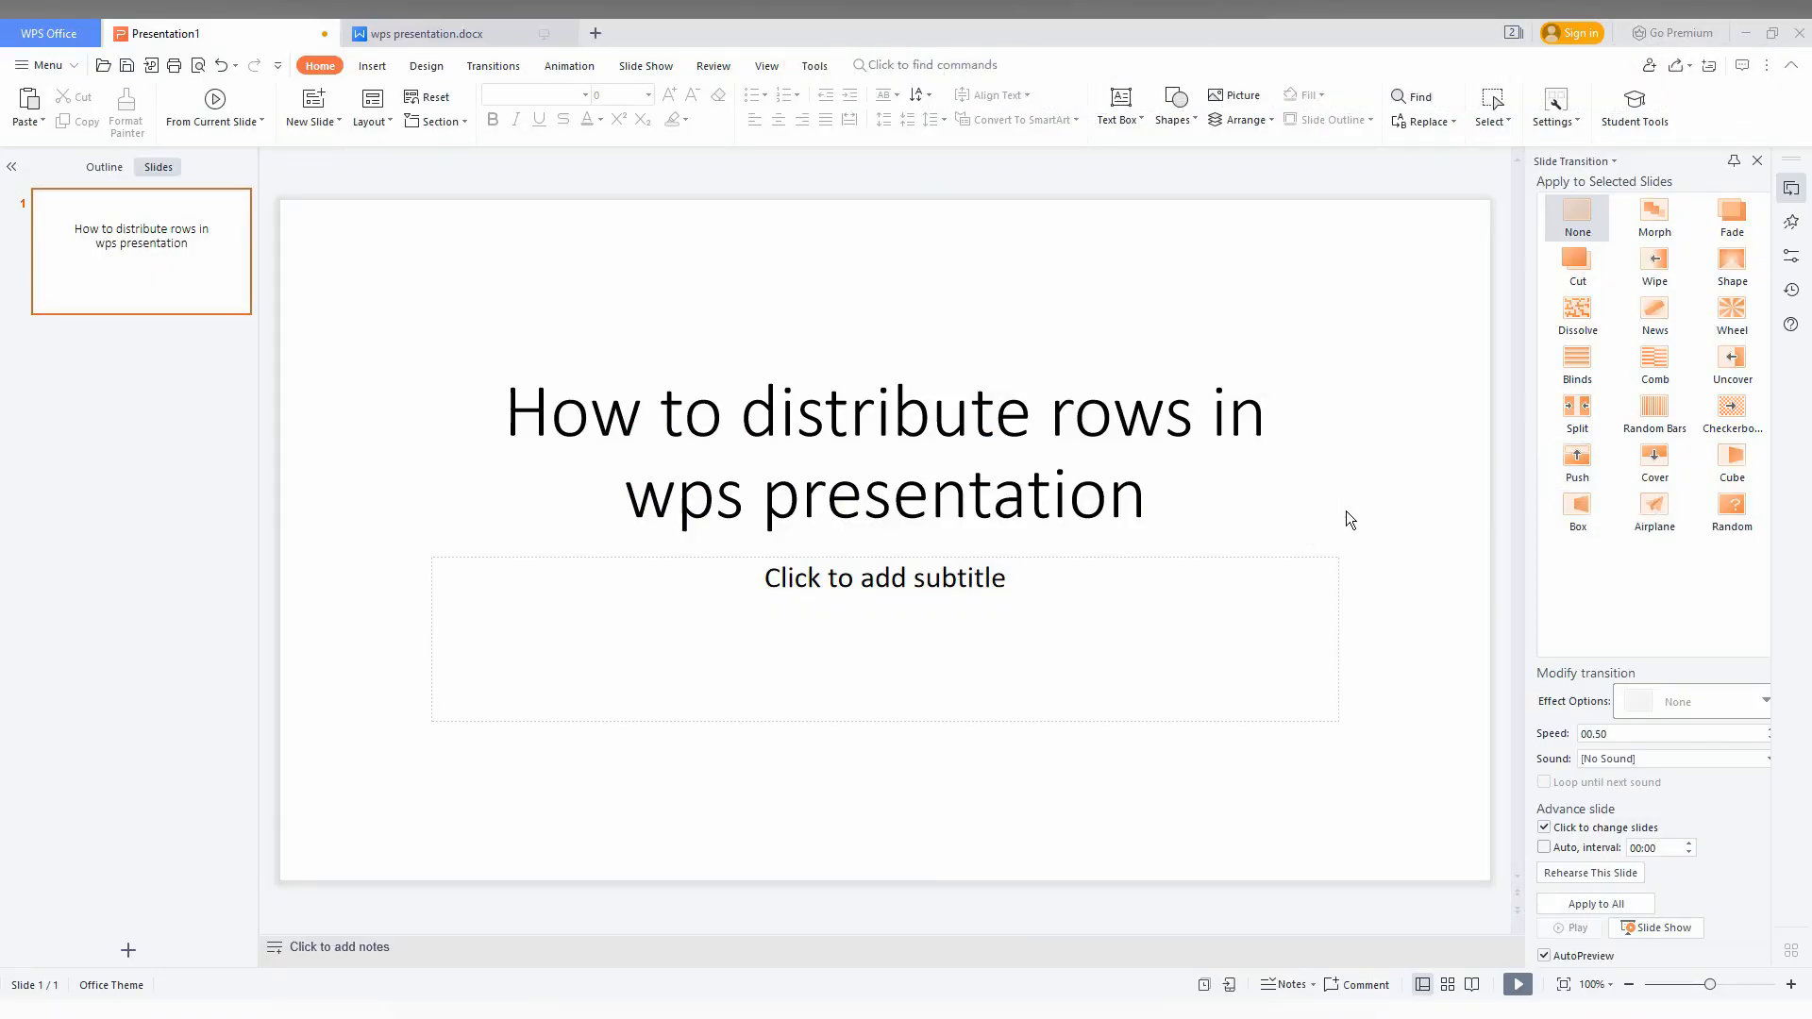
mouse_move(306, 185)
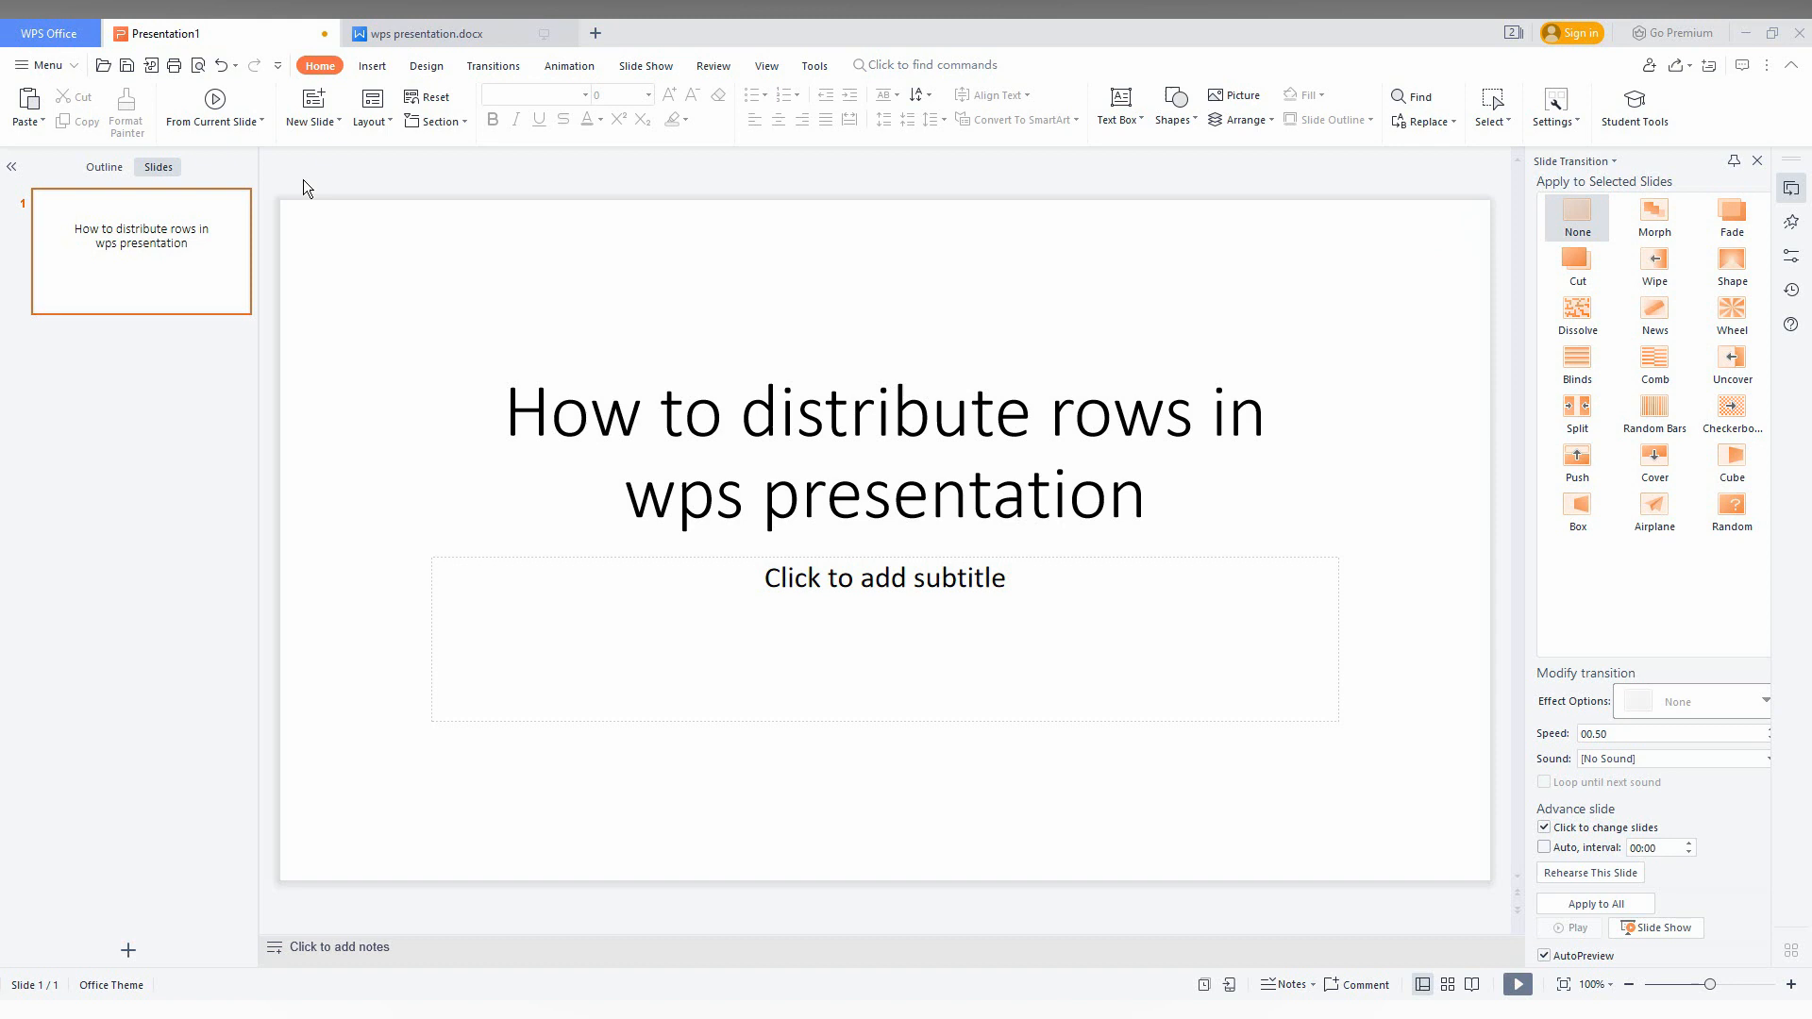
- Add a new slide and insert an empty 4 by 4 table on it
click(308, 104)
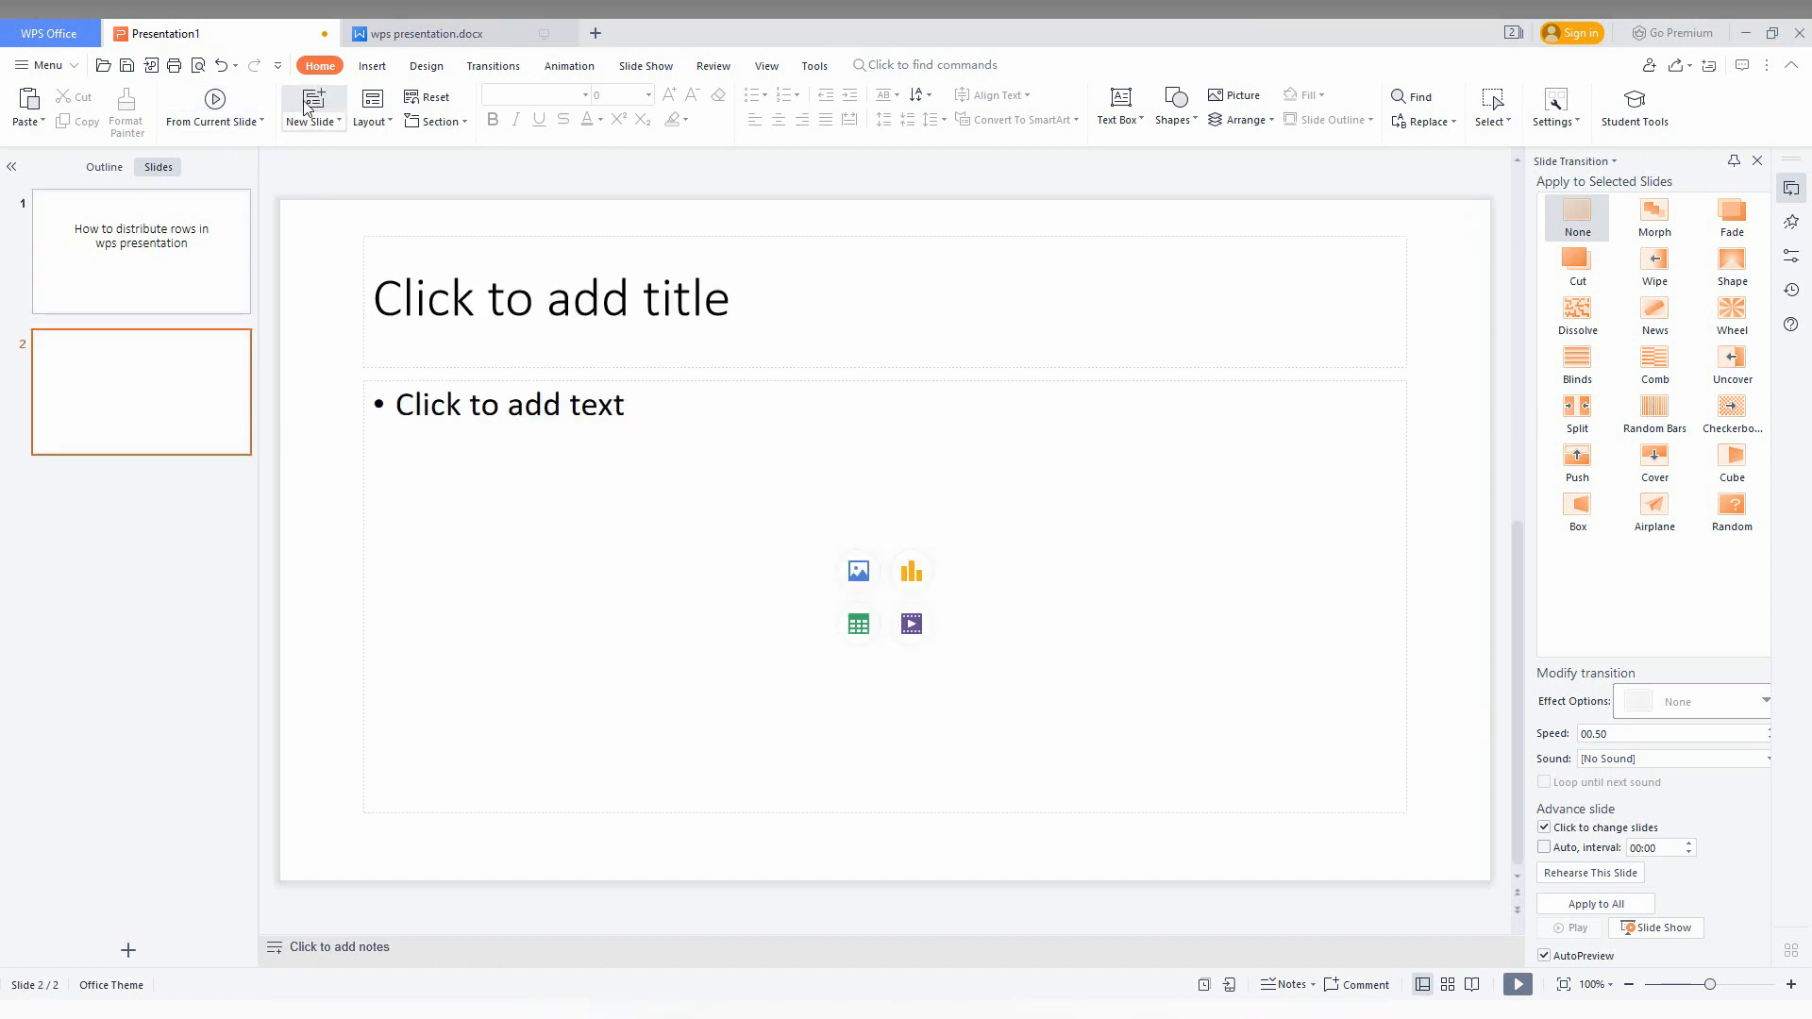
click(372, 64)
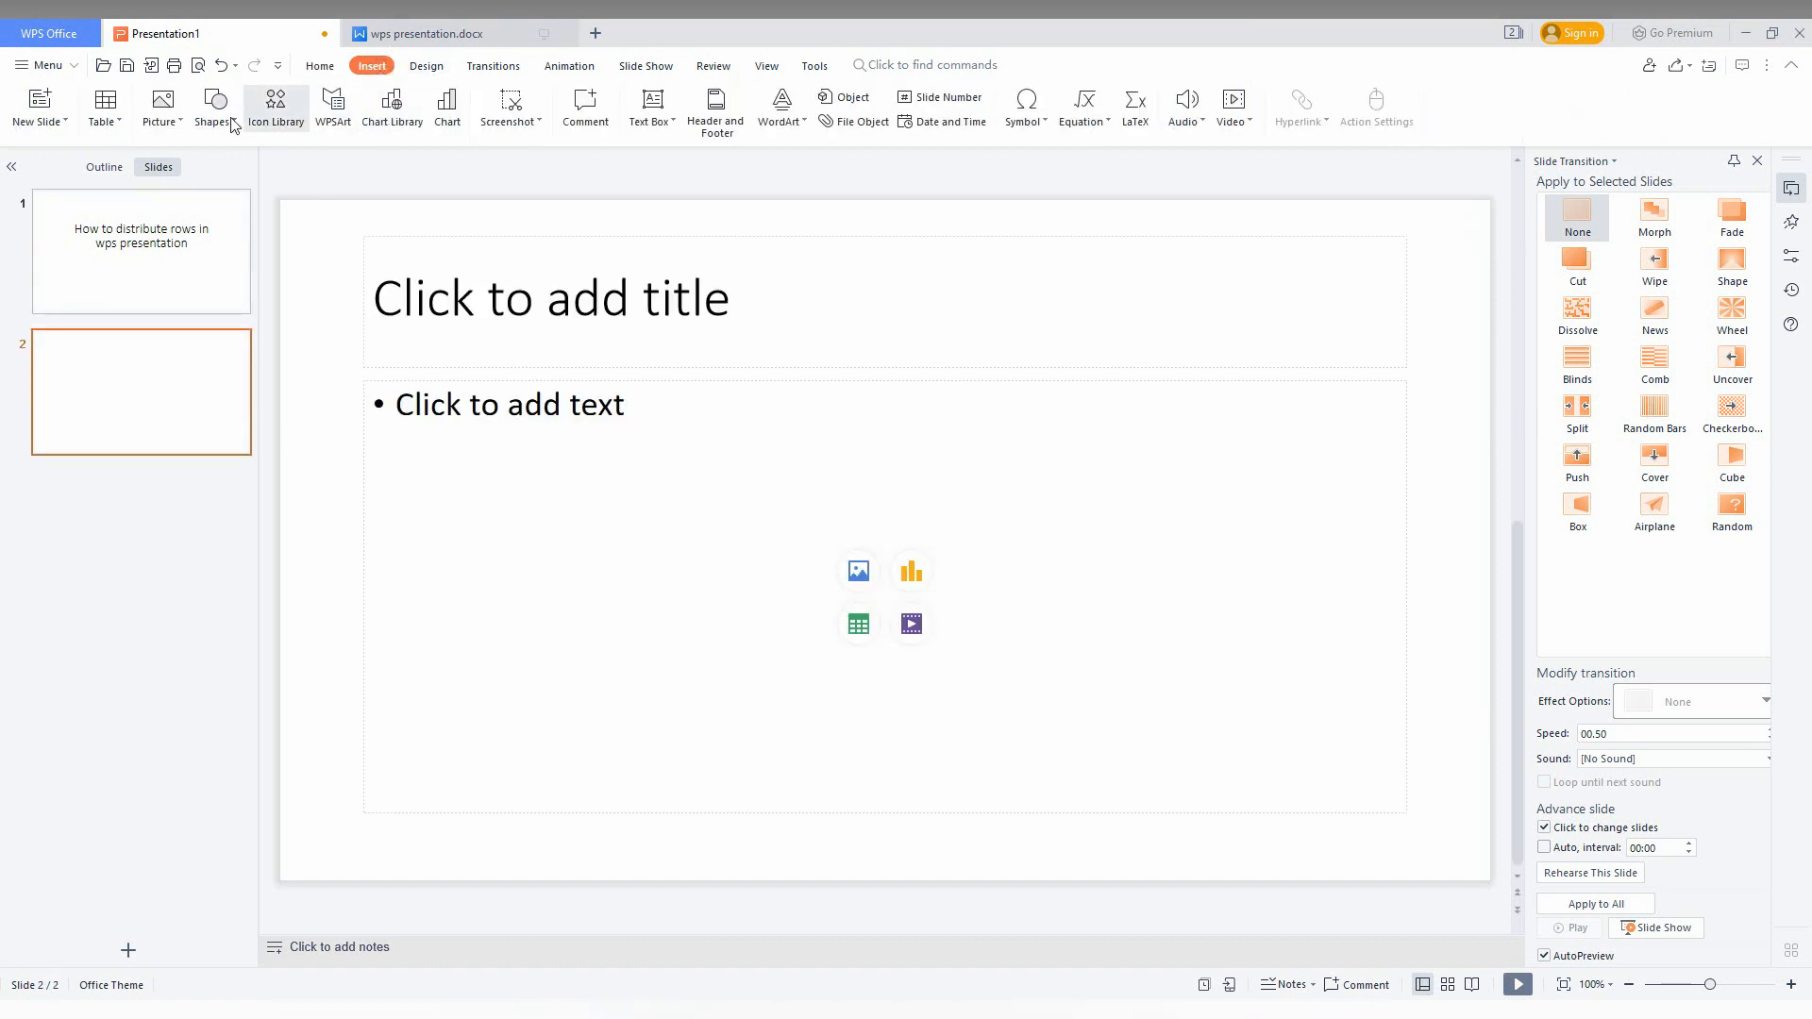
click(104, 104)
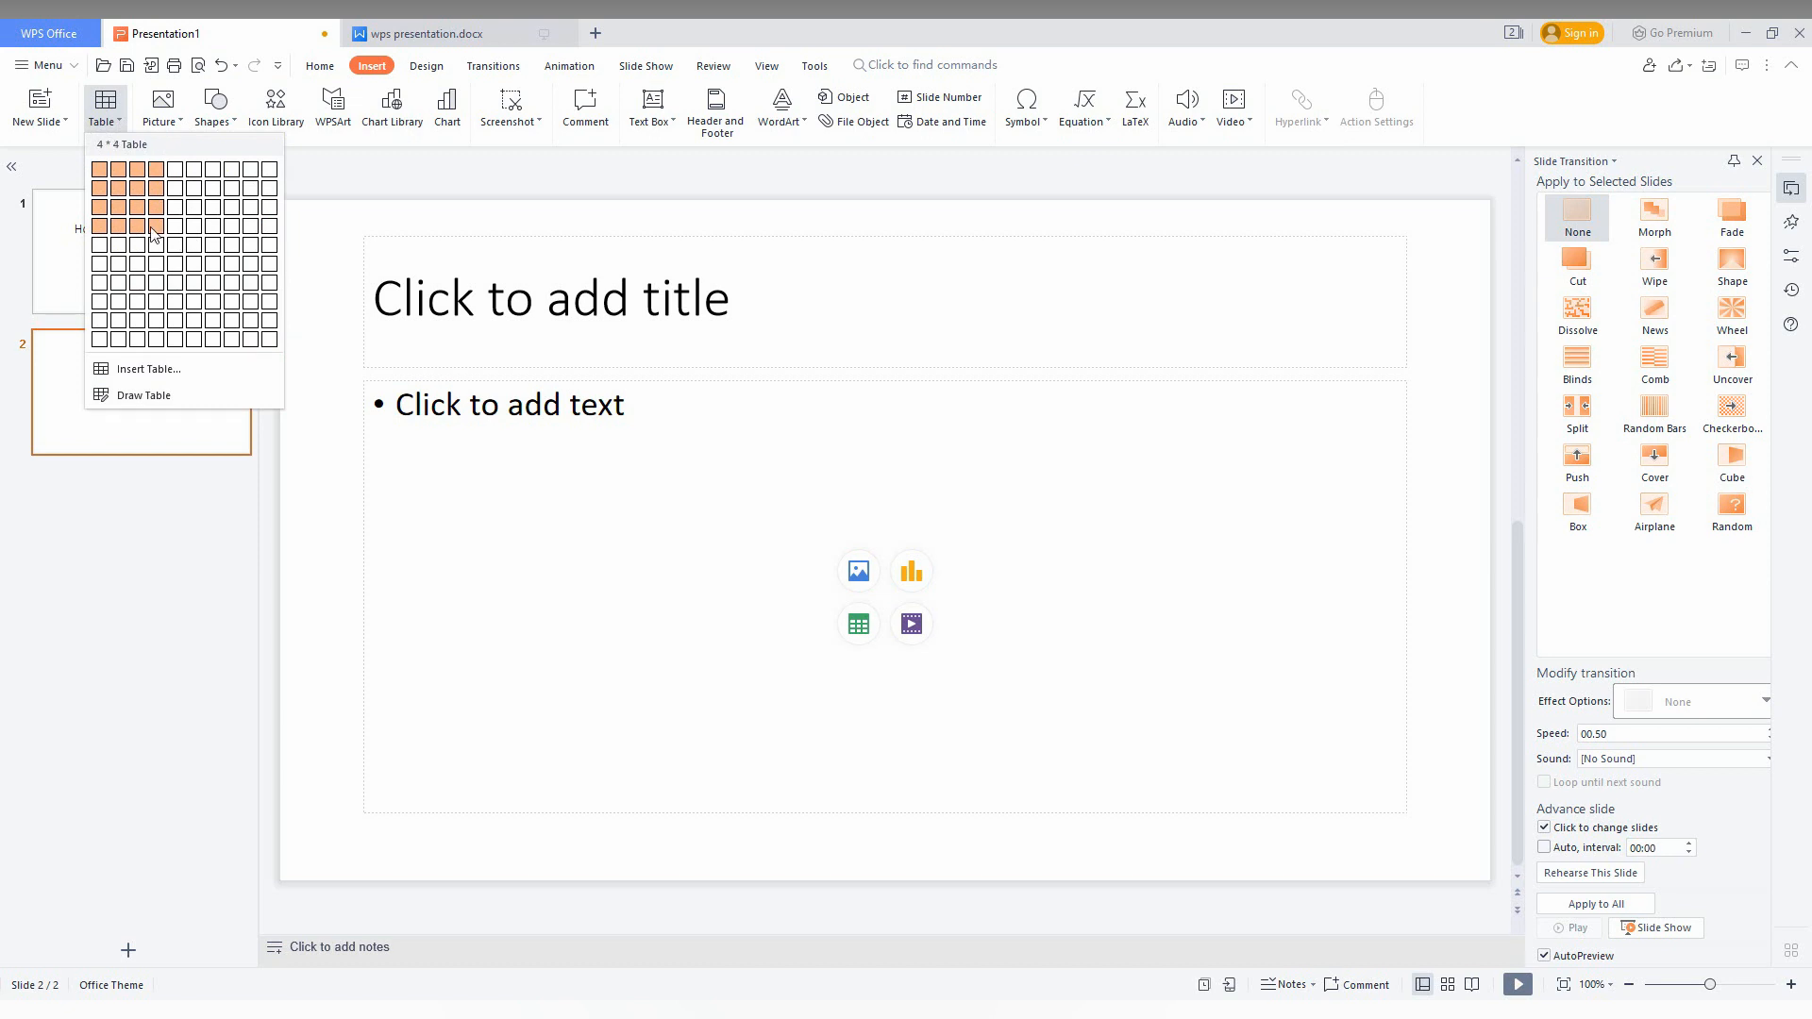
click(153, 227)
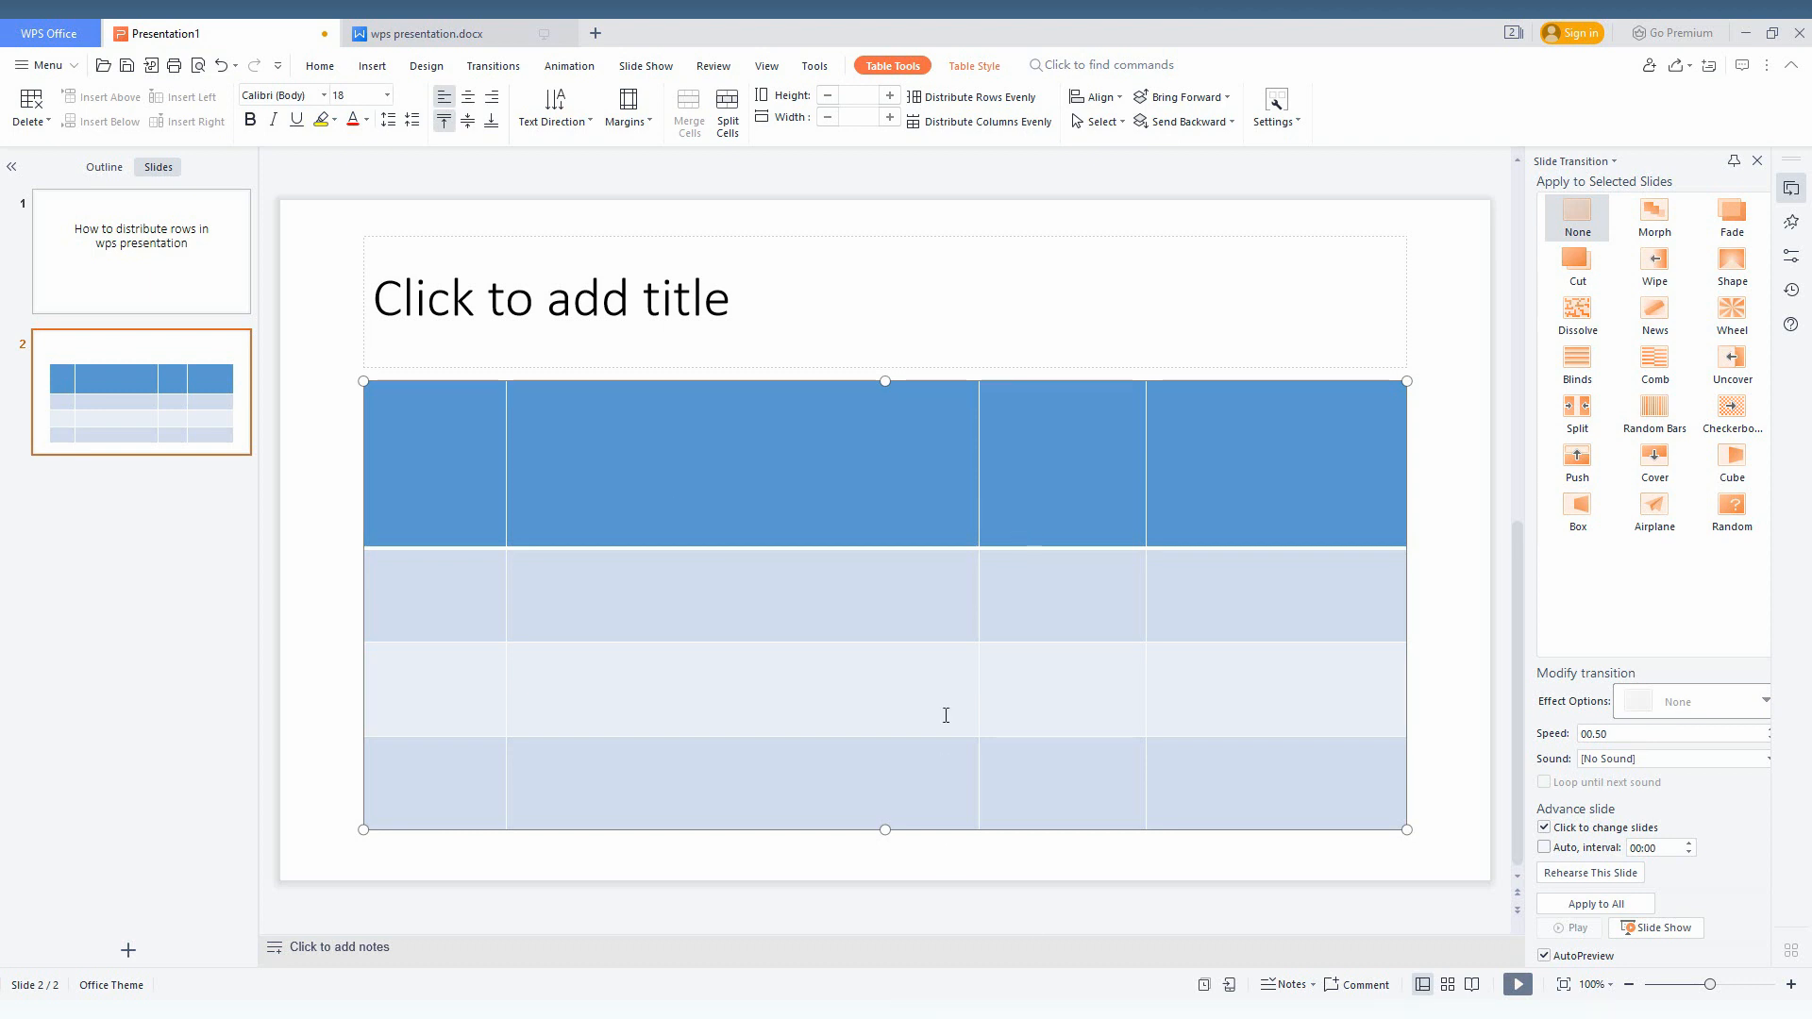
mouse_move(844, 536)
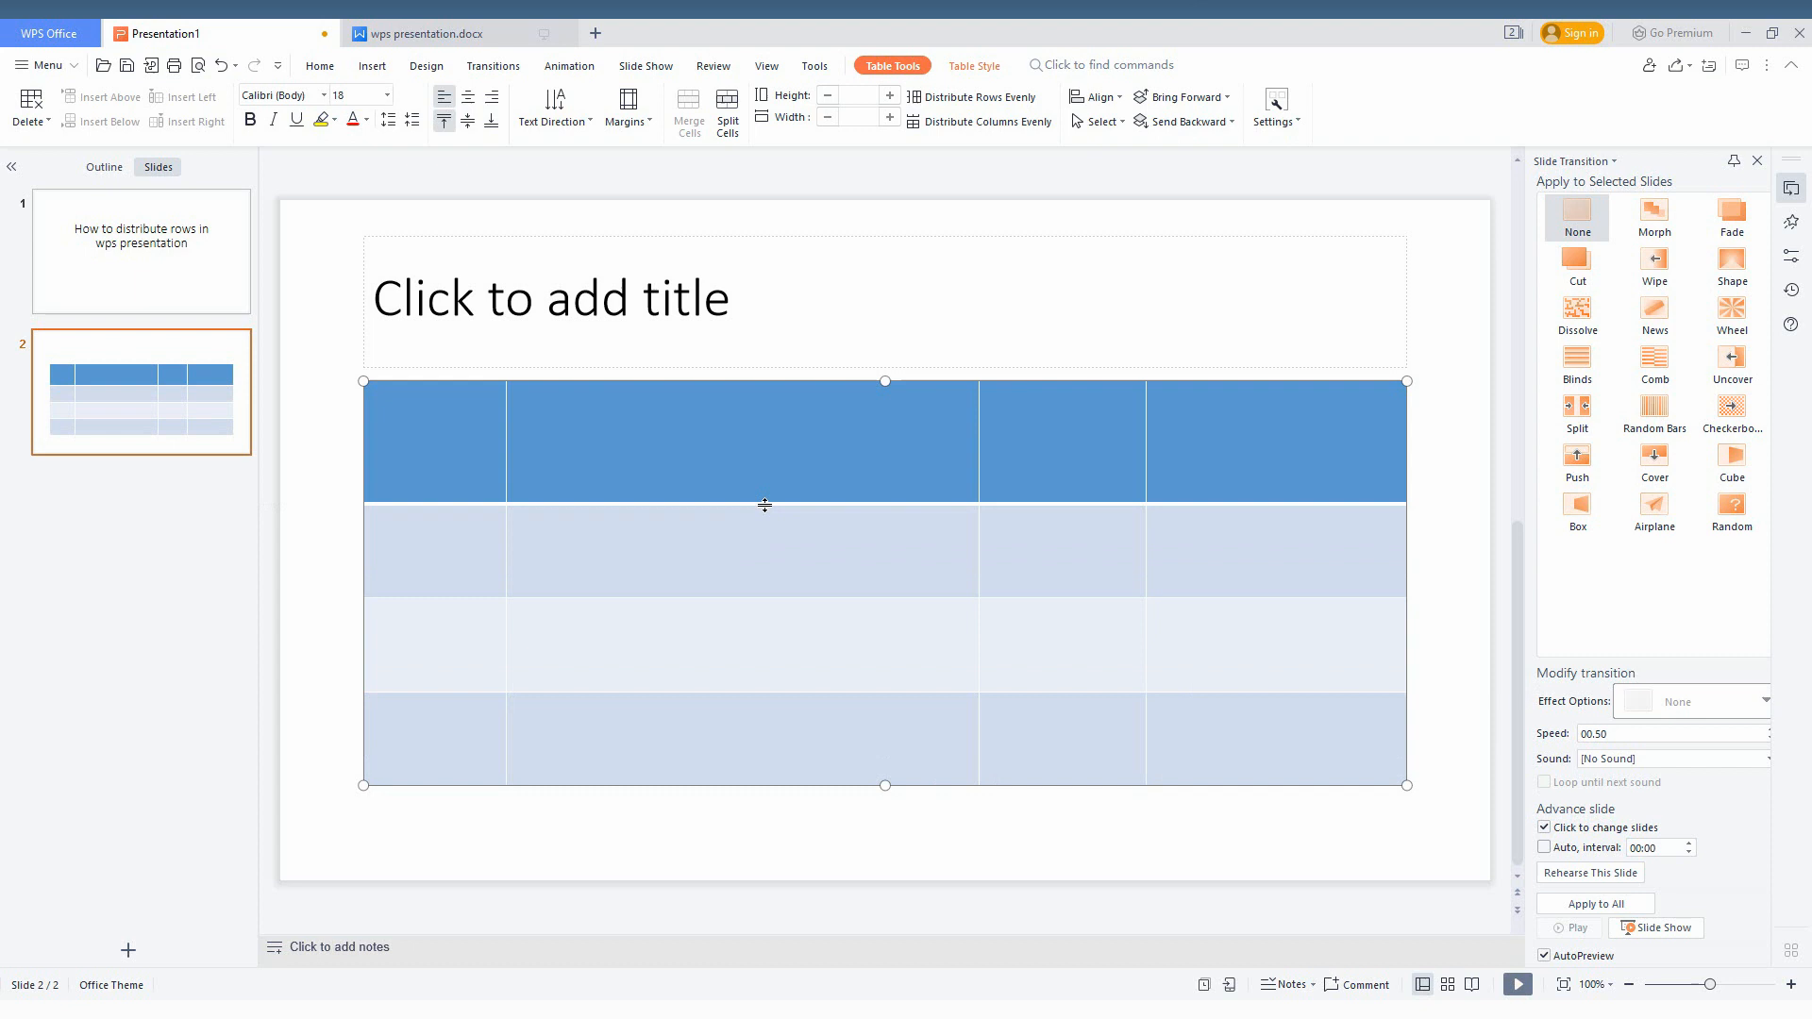
- Shrink the header row by dragging its border up, leaving rows unequal, and select a cell
click(746, 435)
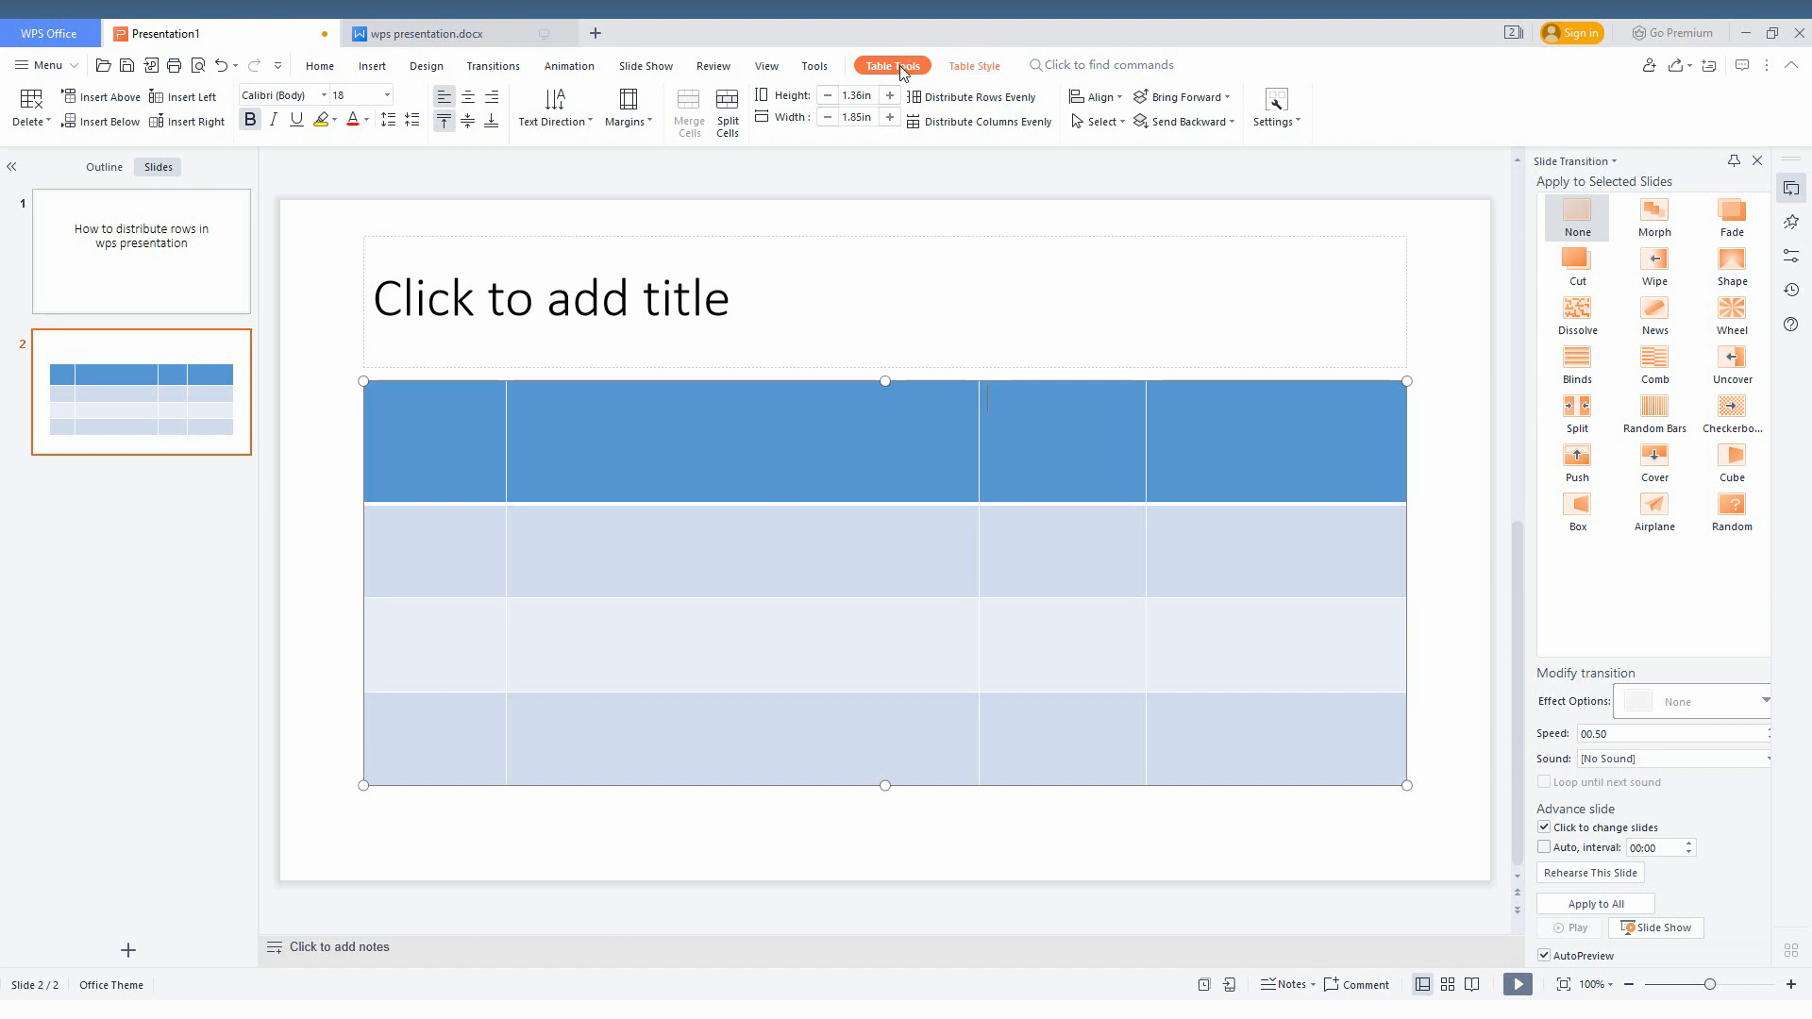
- Distribute the table's rows evenly and its columns evenly from Table Tools
right_click(991, 434)
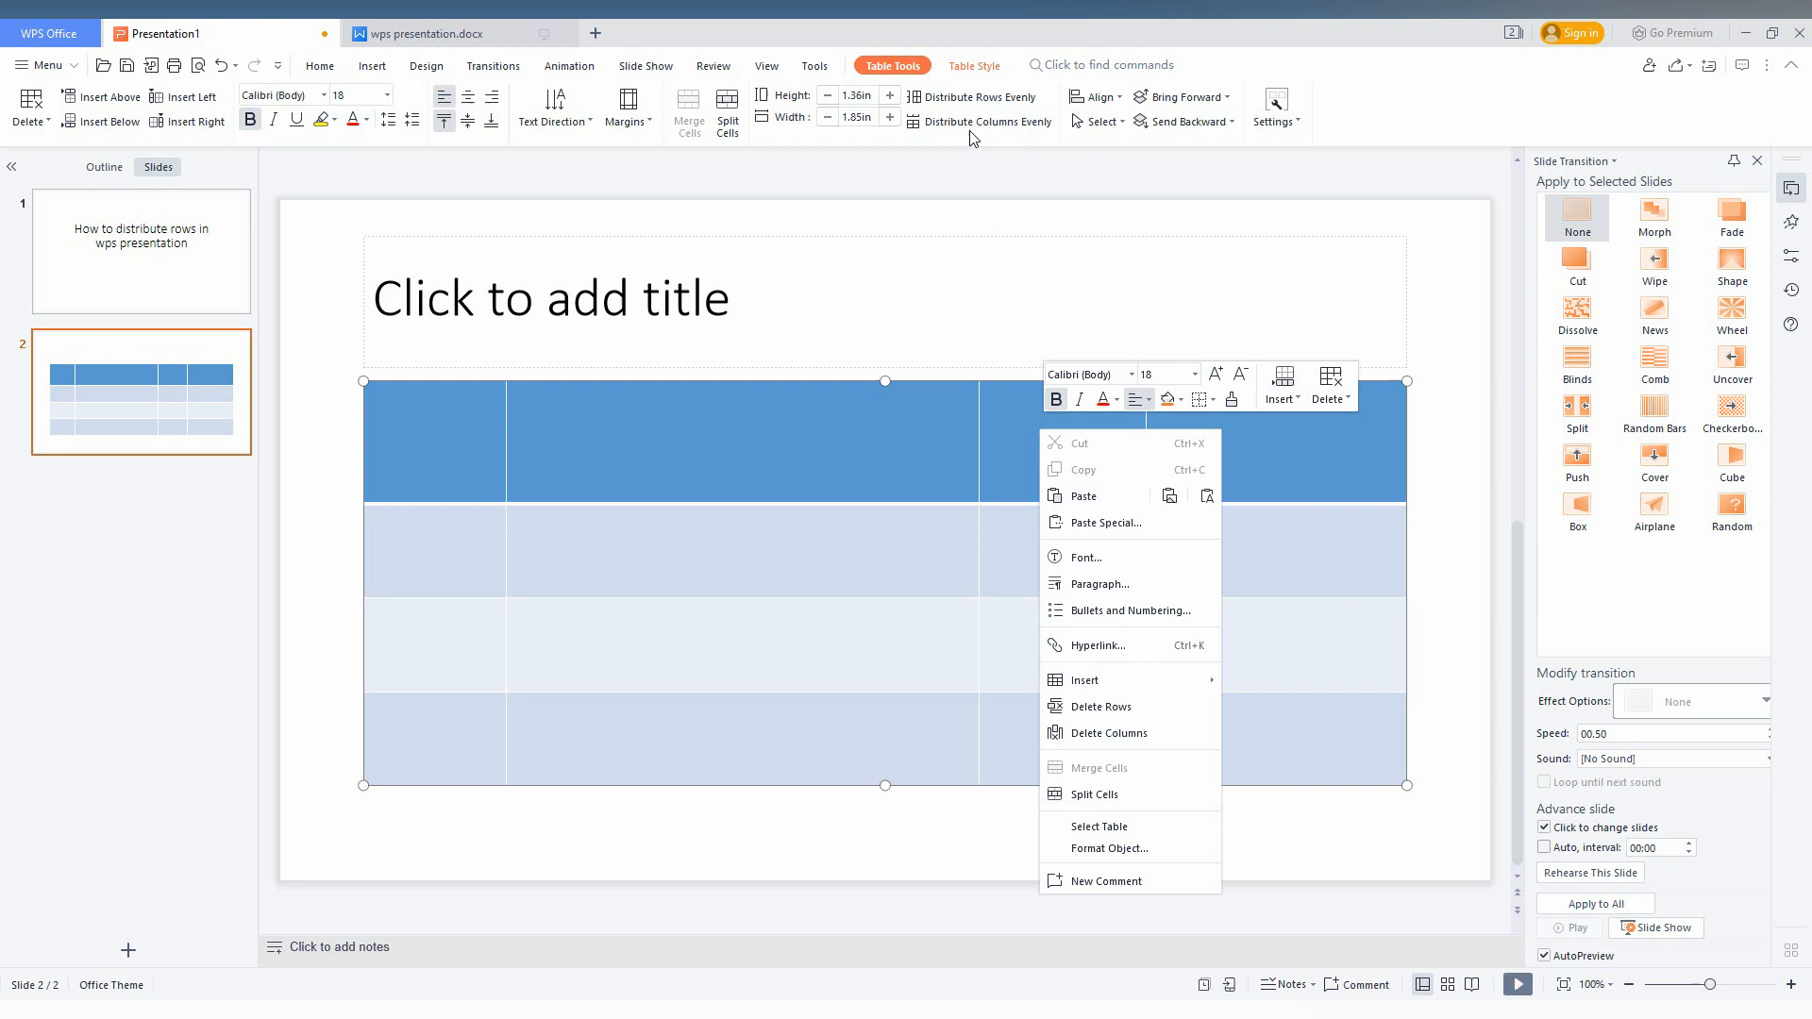
mouse_move(947, 104)
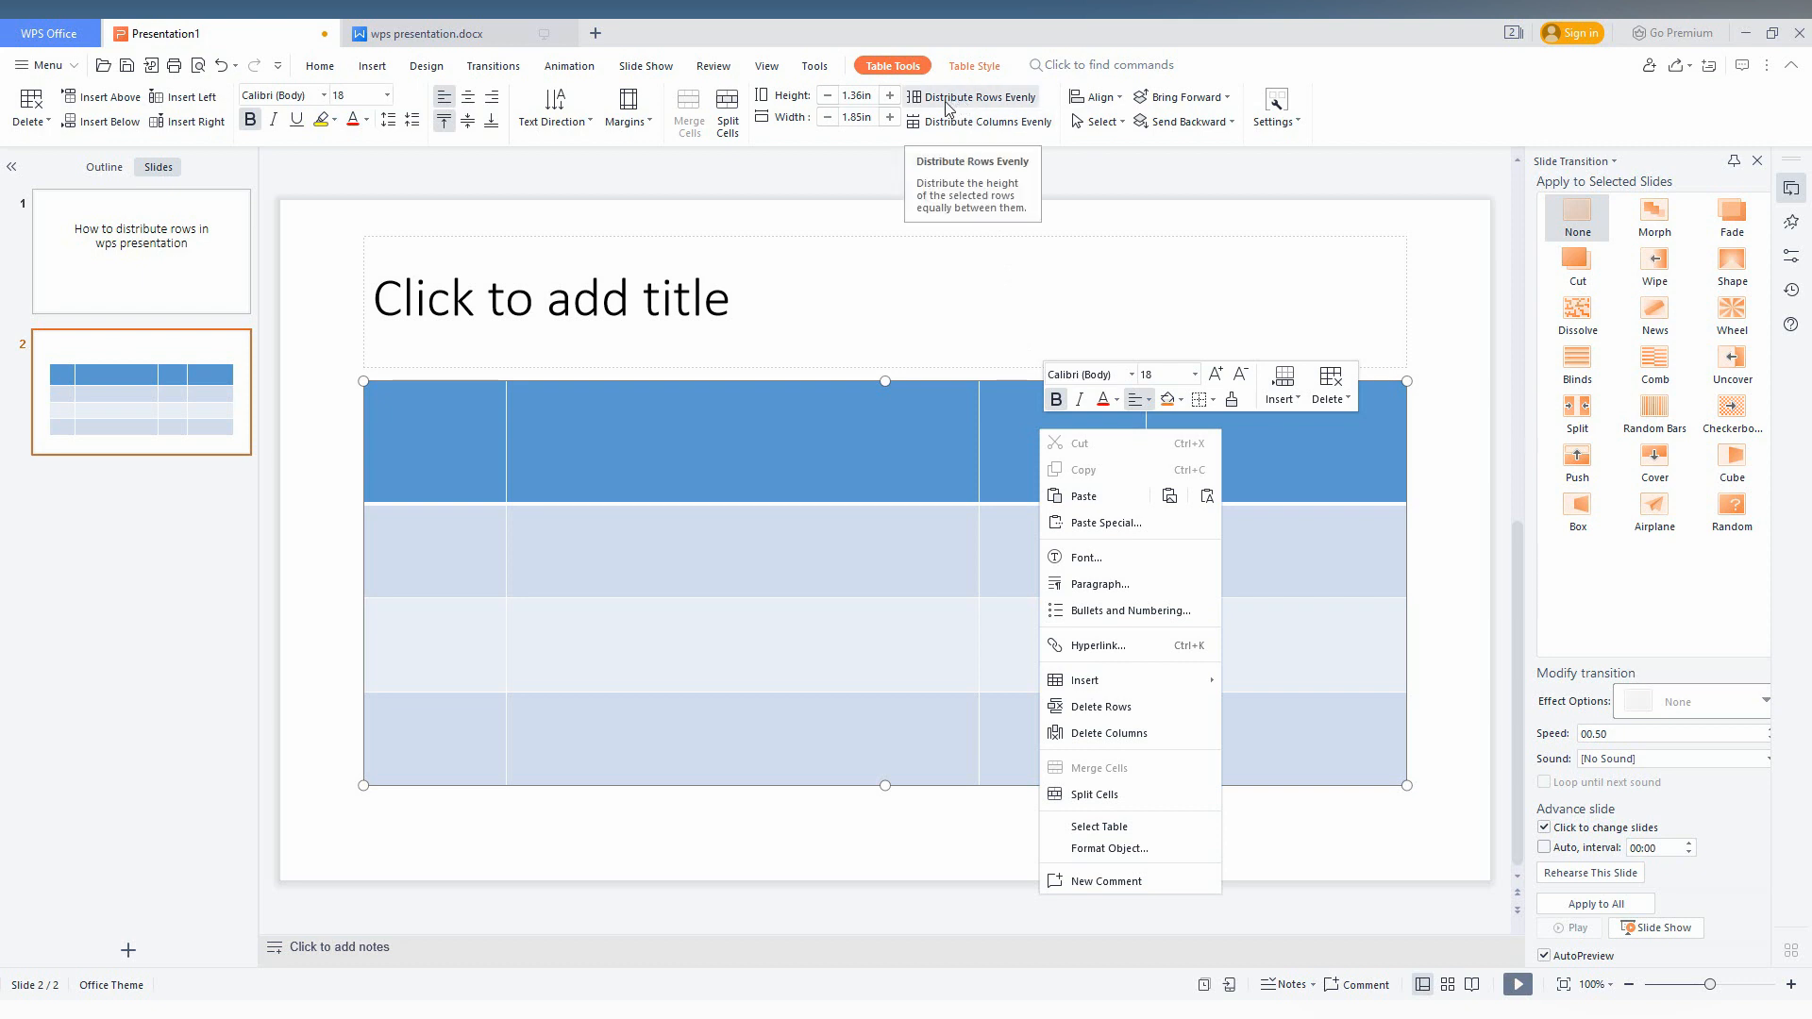
click(982, 96)
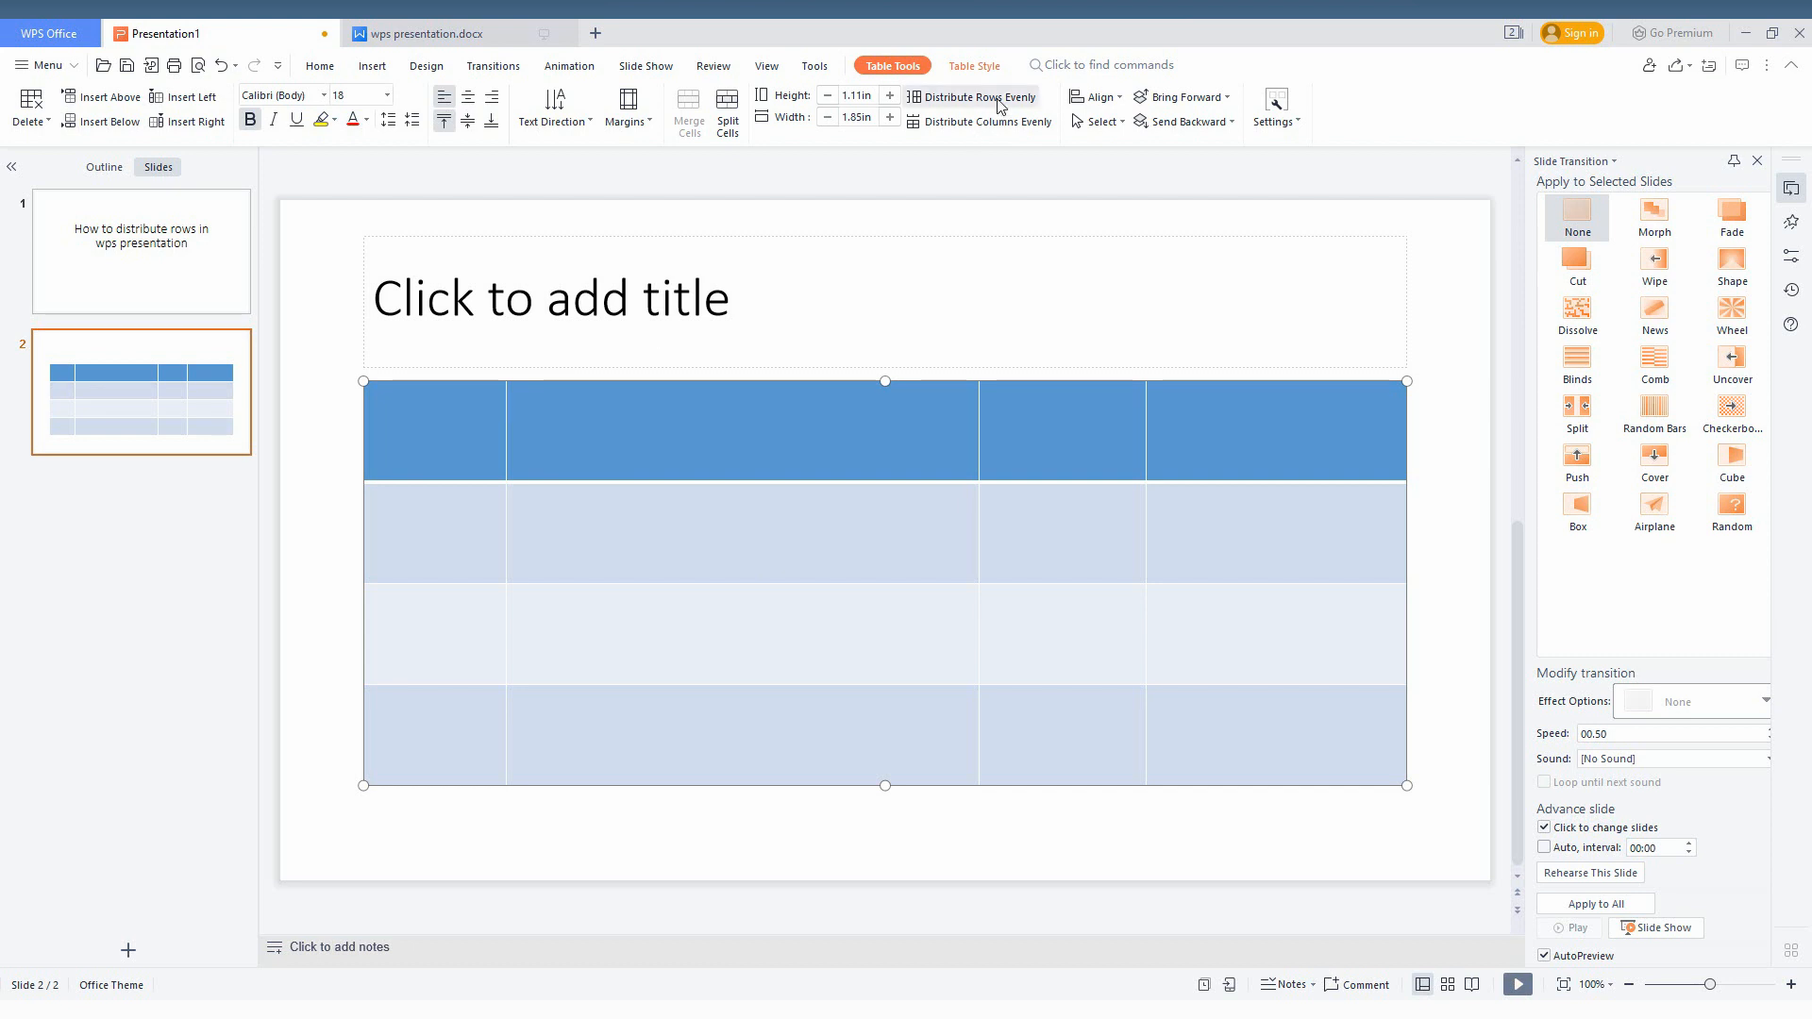
click(990, 121)
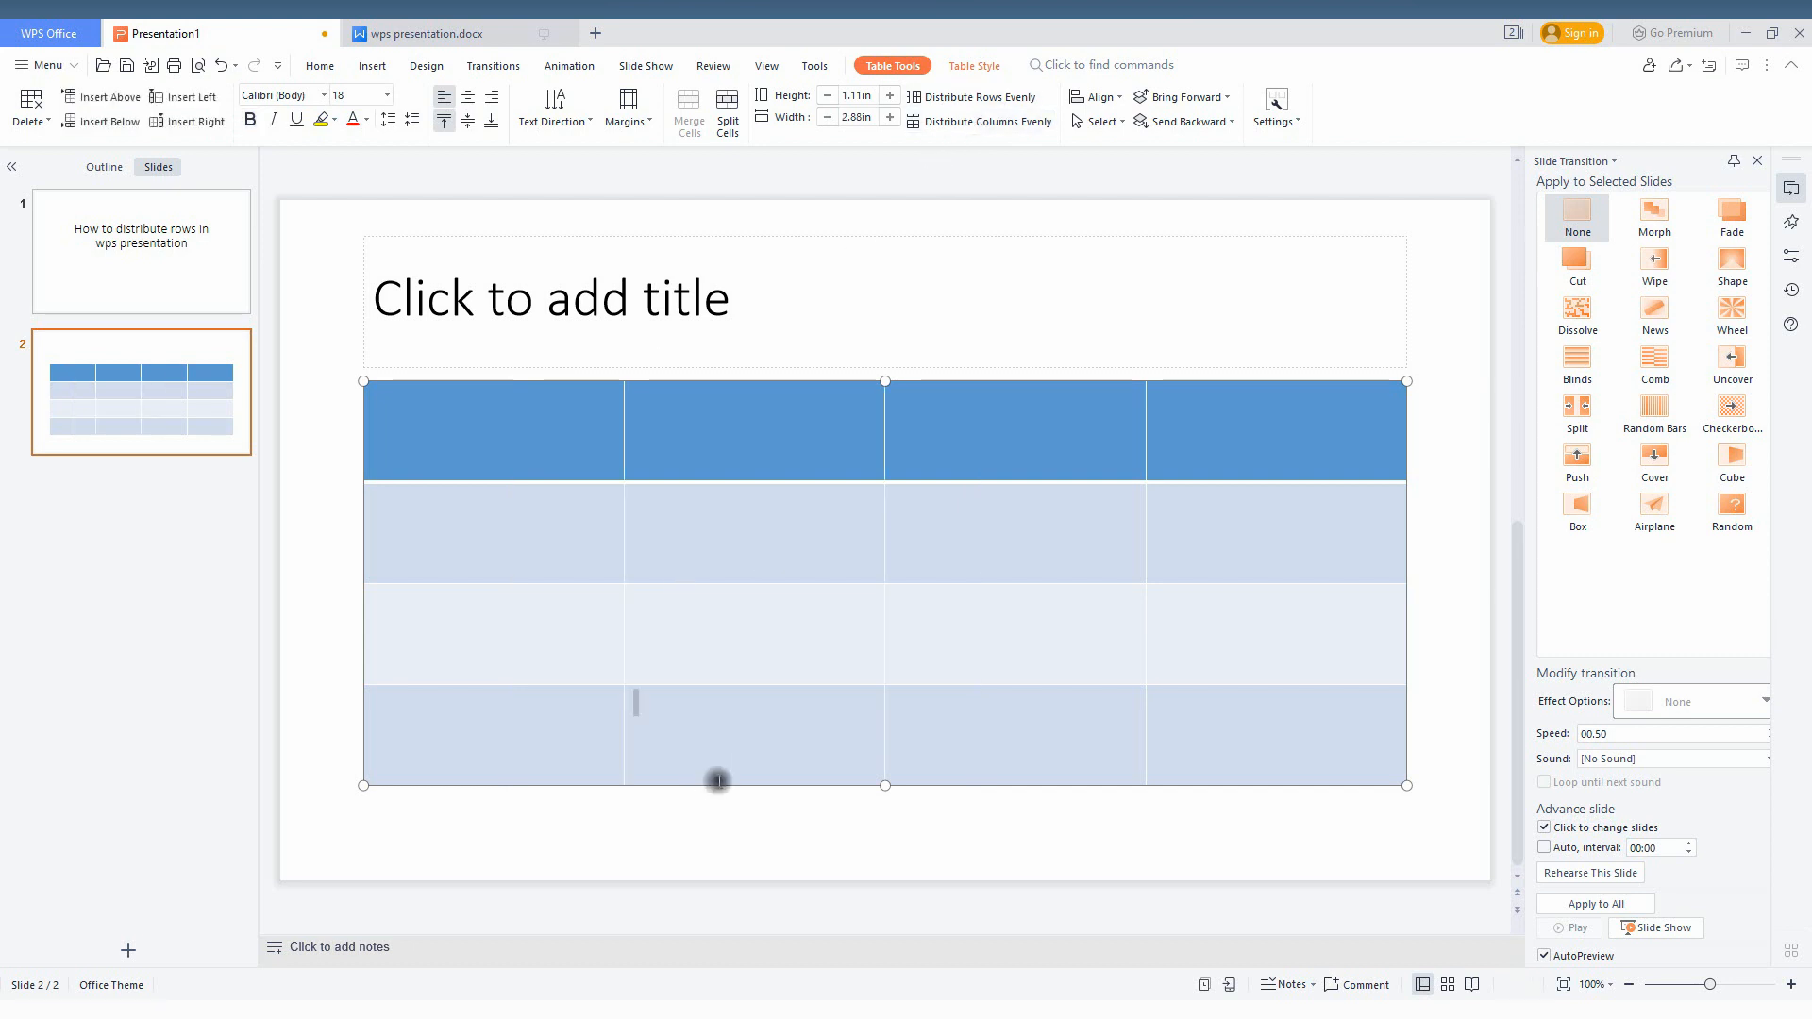
- Stretch the header row much taller so row heights differ again, columns staying even
click(717, 781)
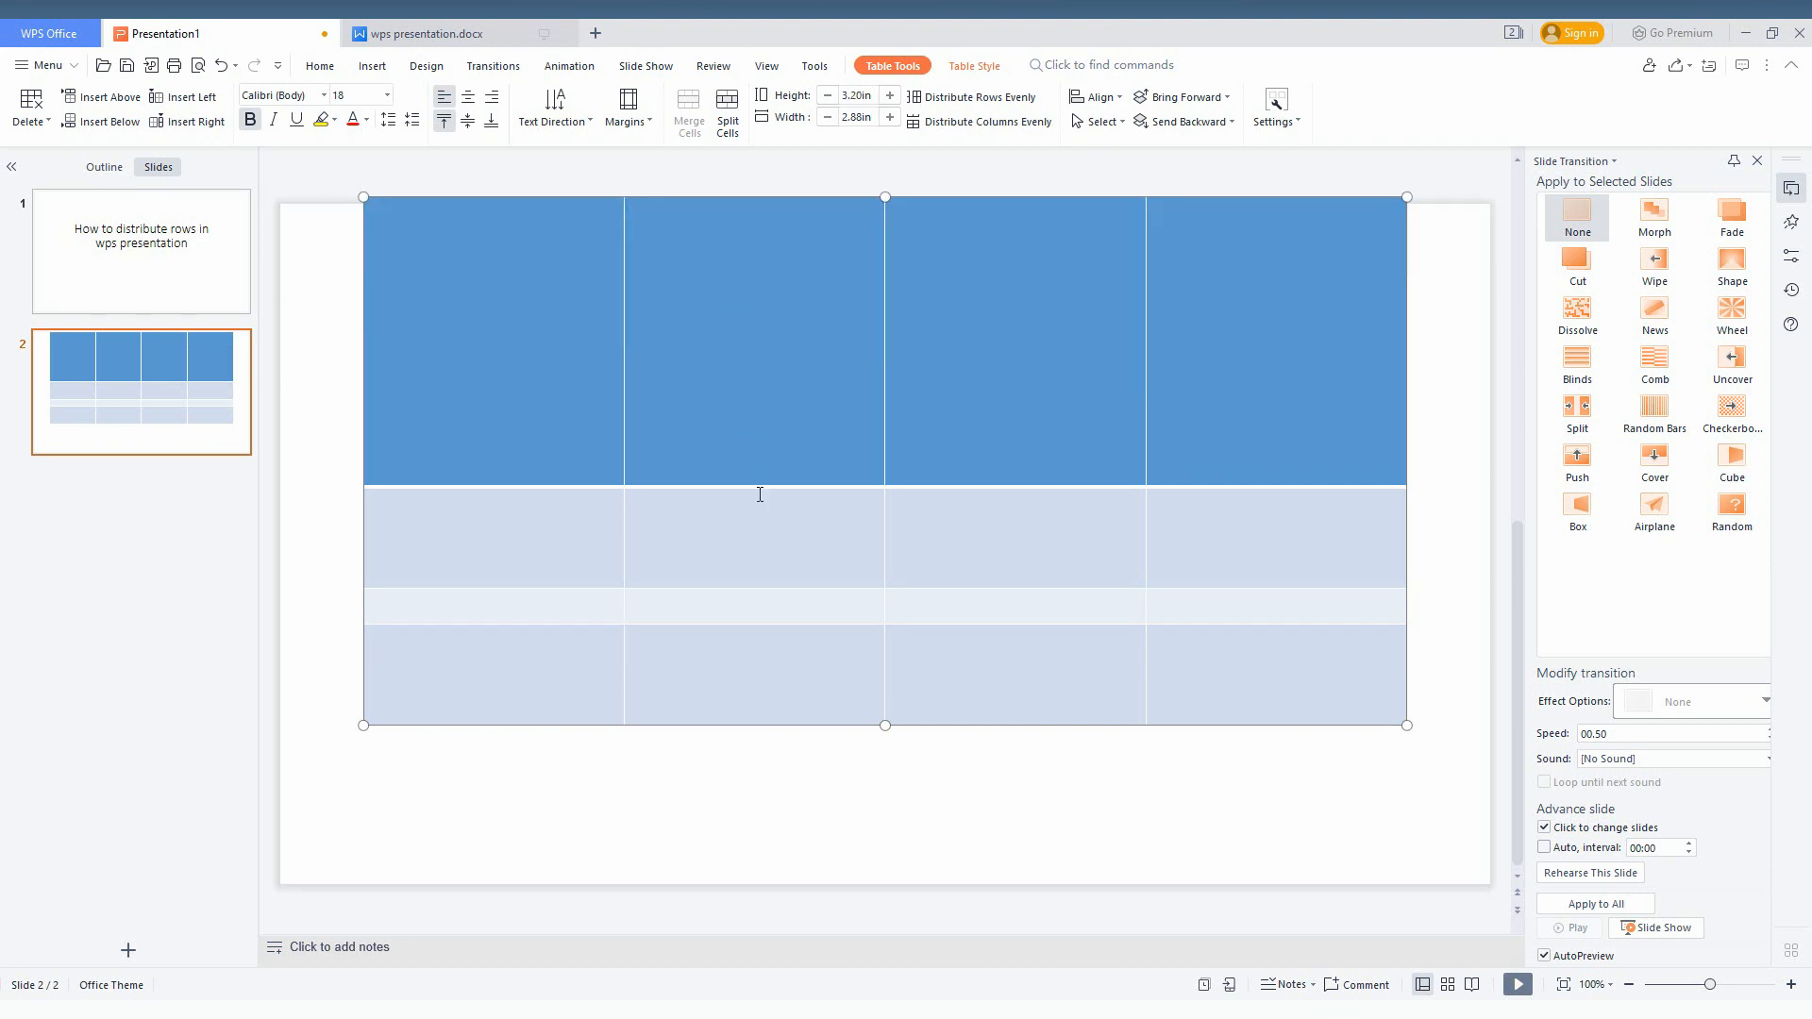
mouse_move(238, 265)
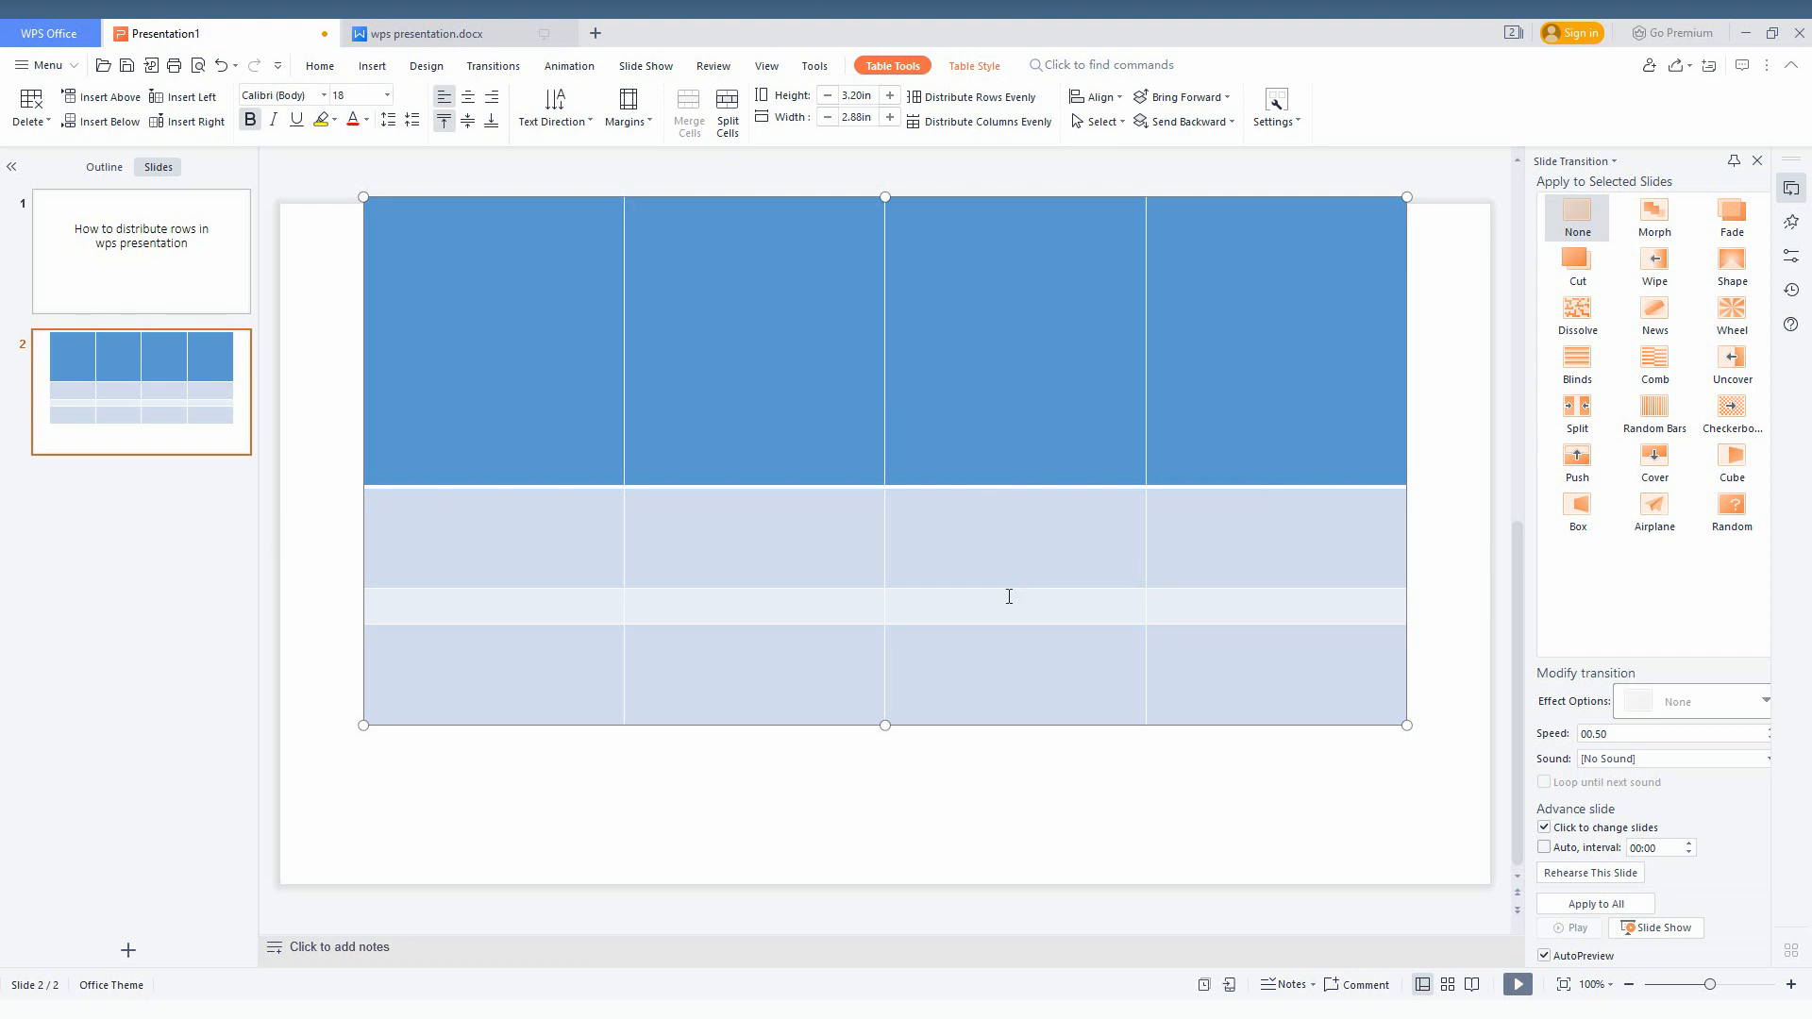
mouse_move(976, 102)
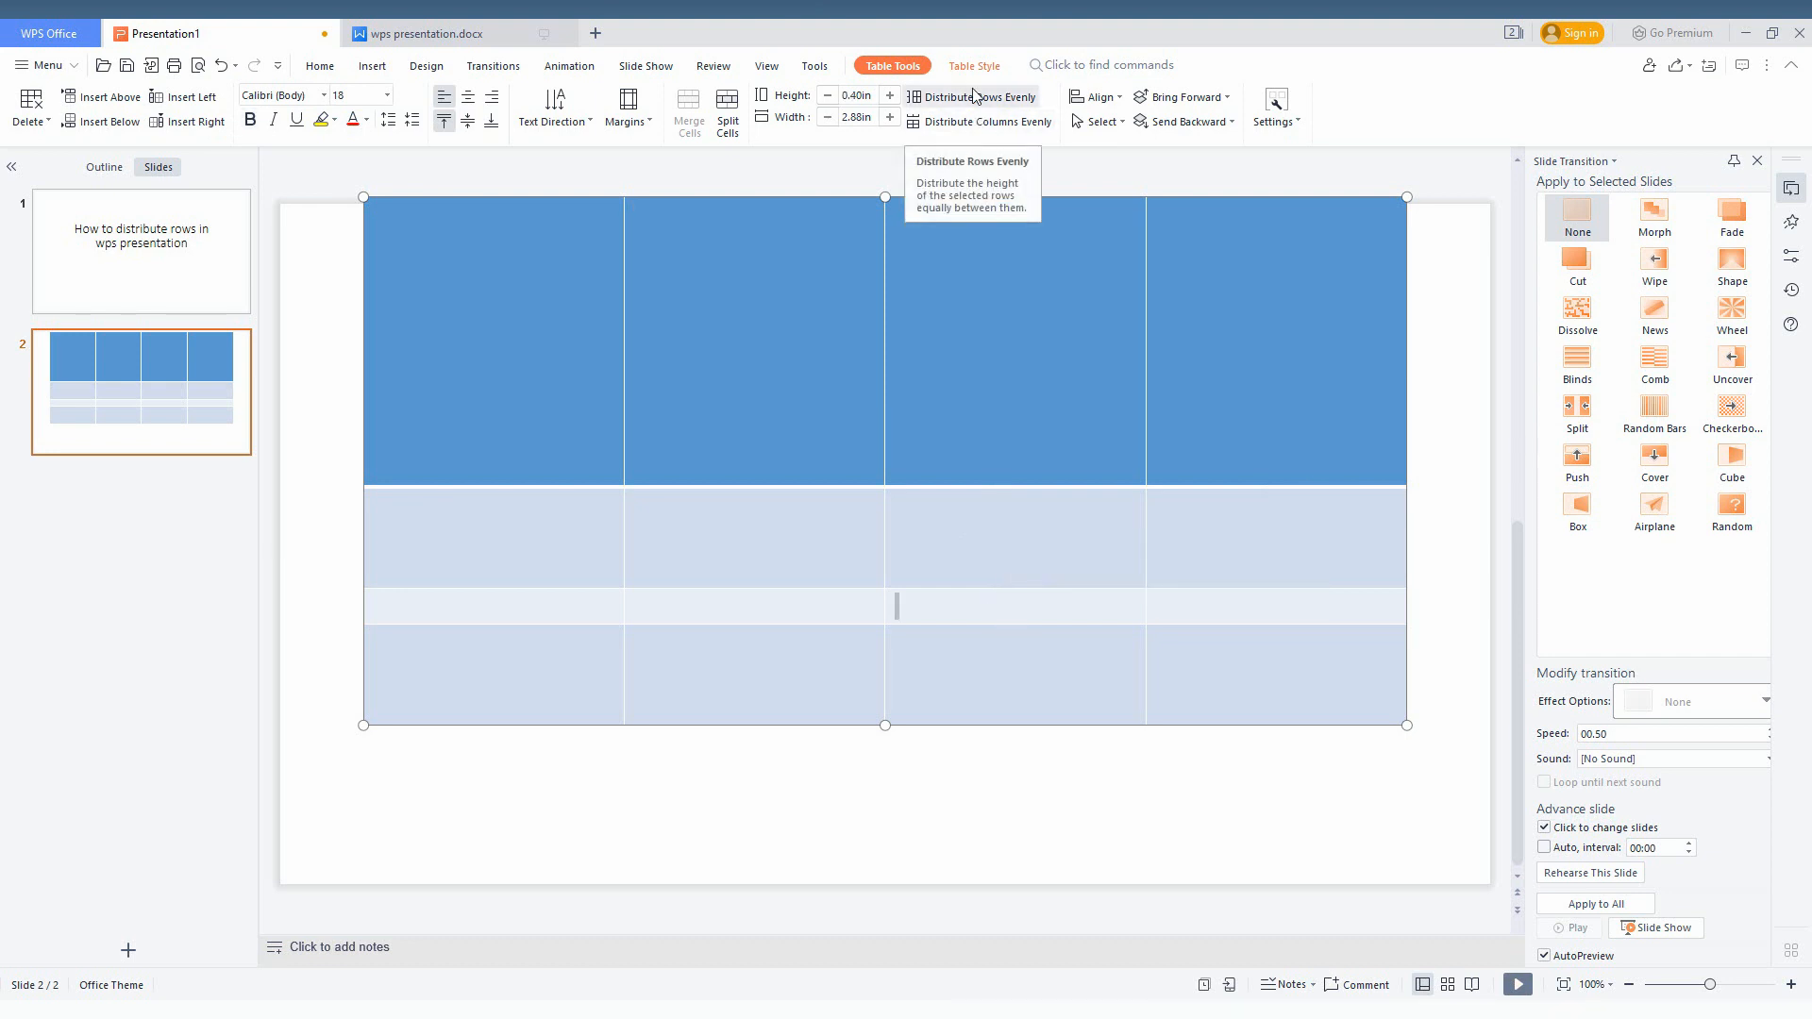
- Distribute the enlarged table's four rows evenly once more
click(980, 96)
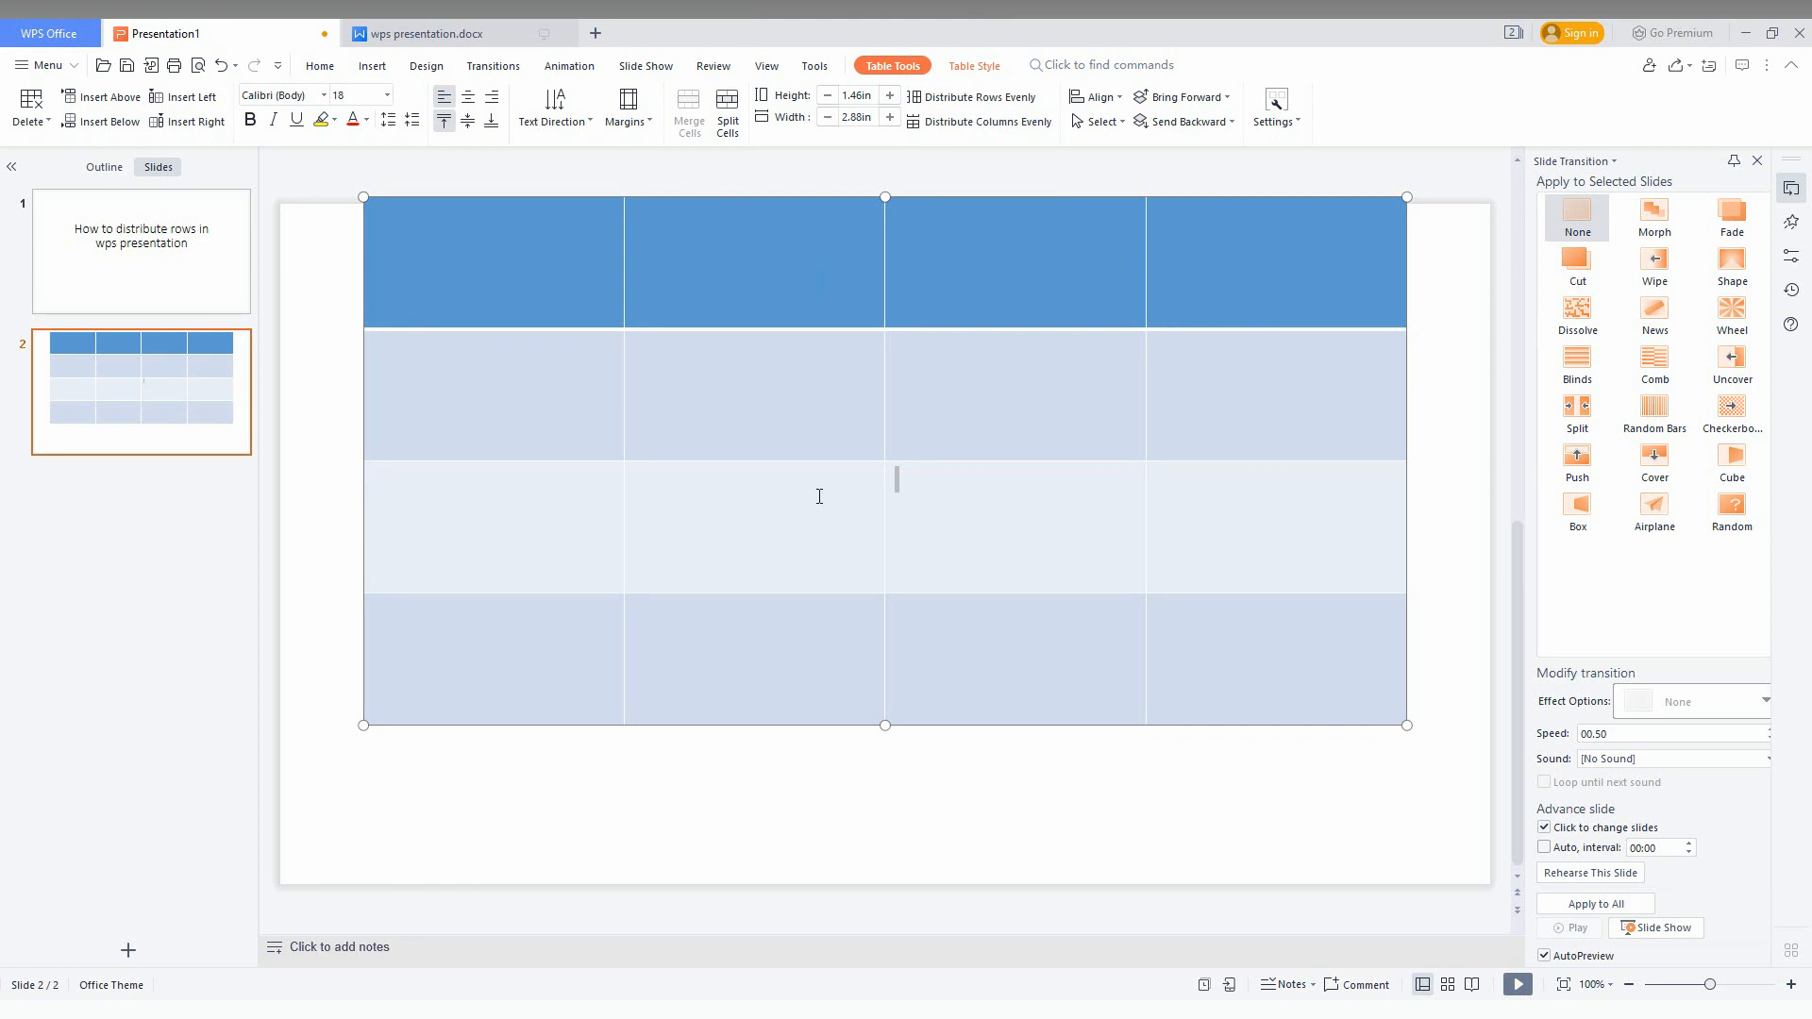
mouse_move(812, 585)
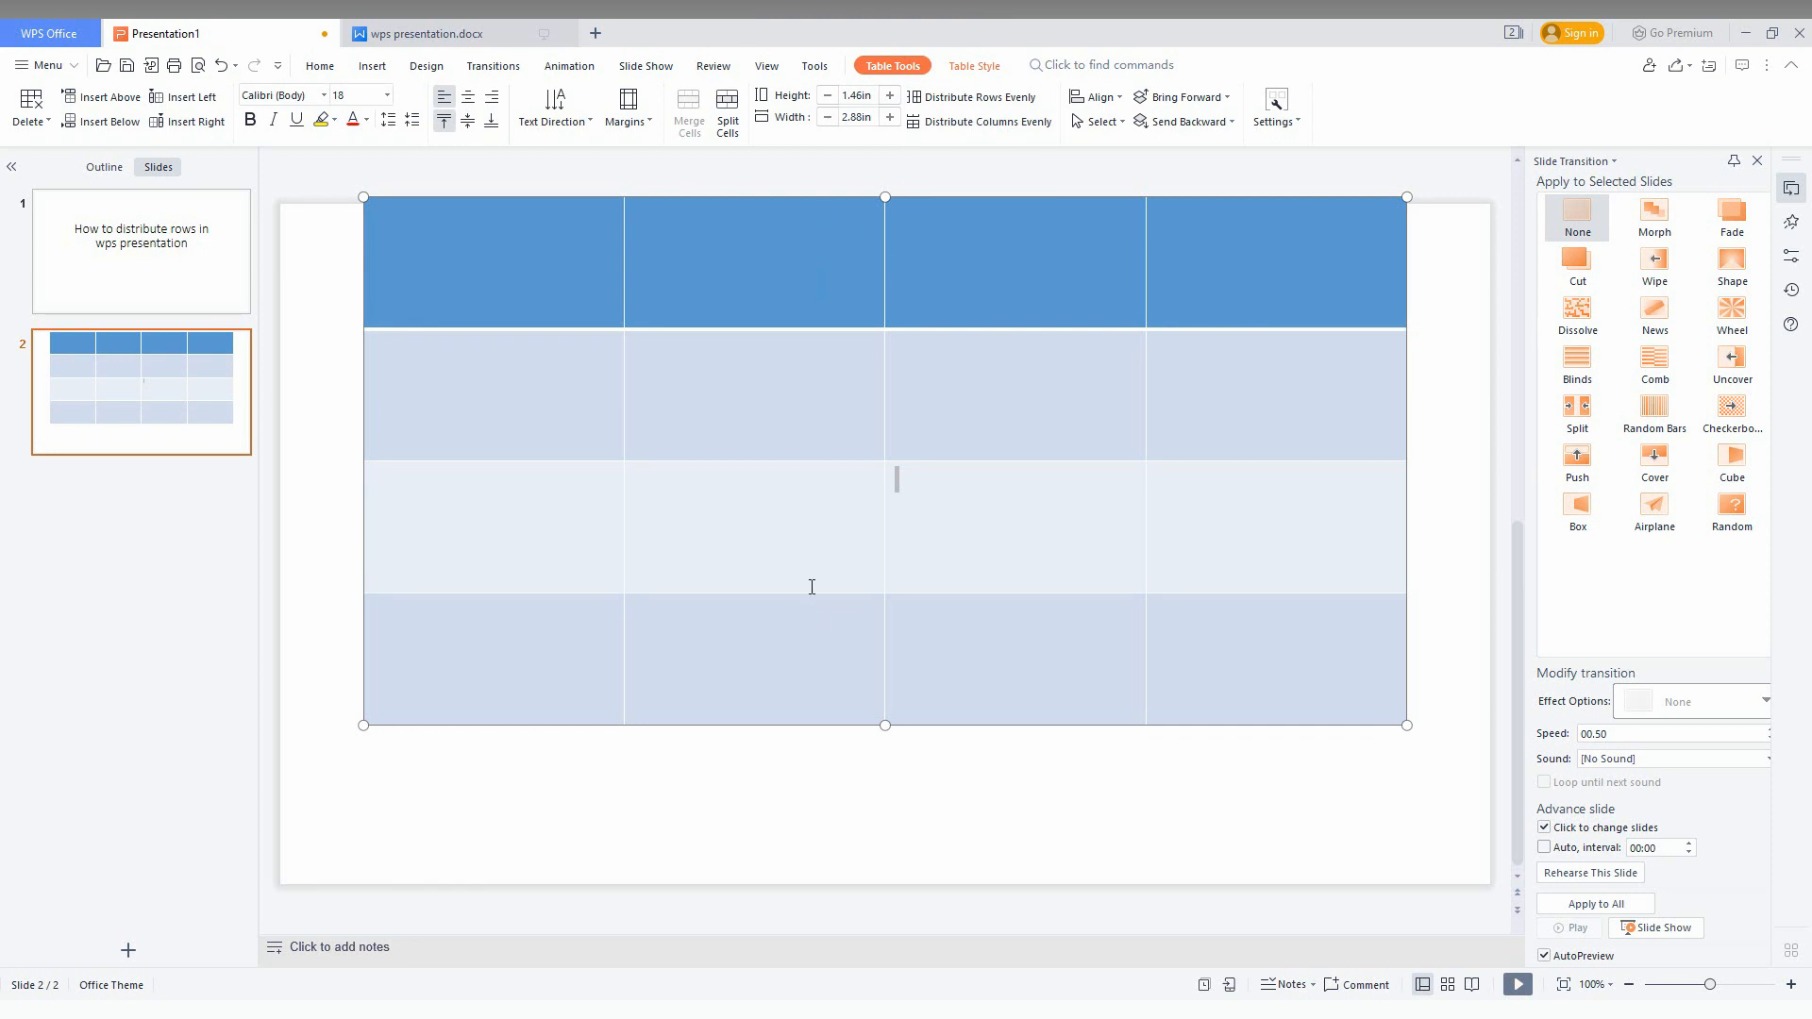